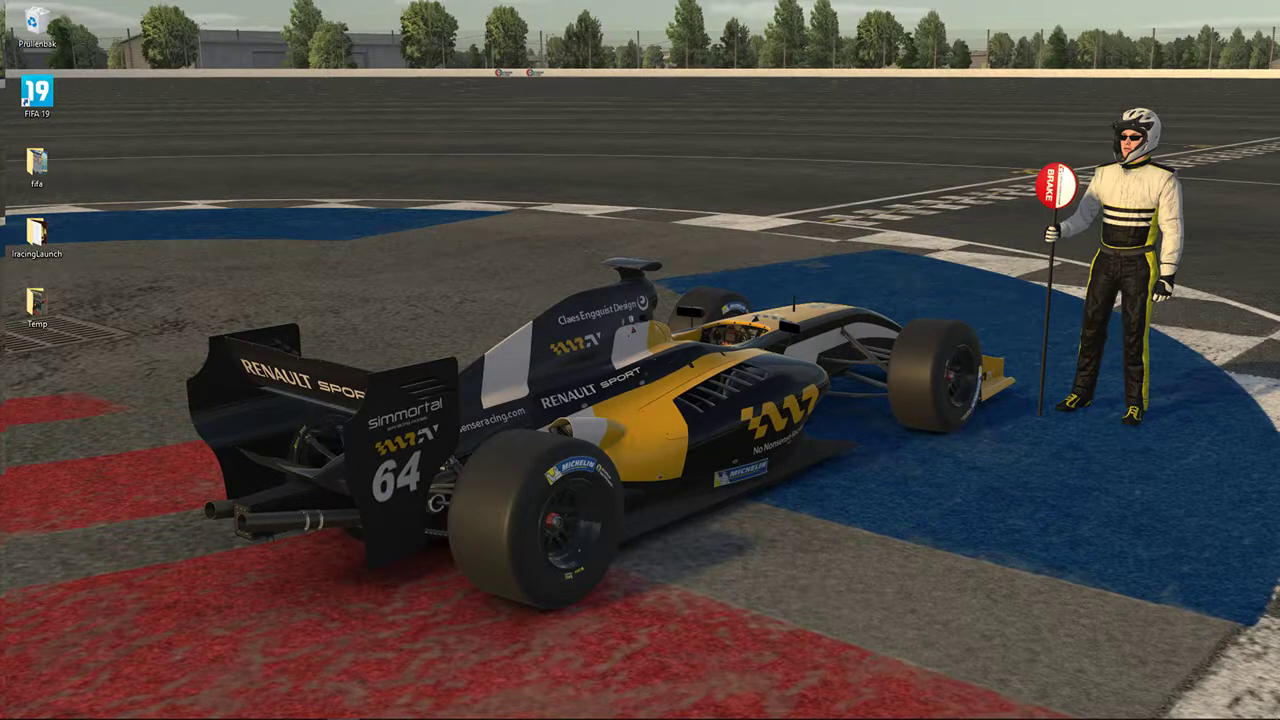
pyautogui.moveTo(1043, 703)
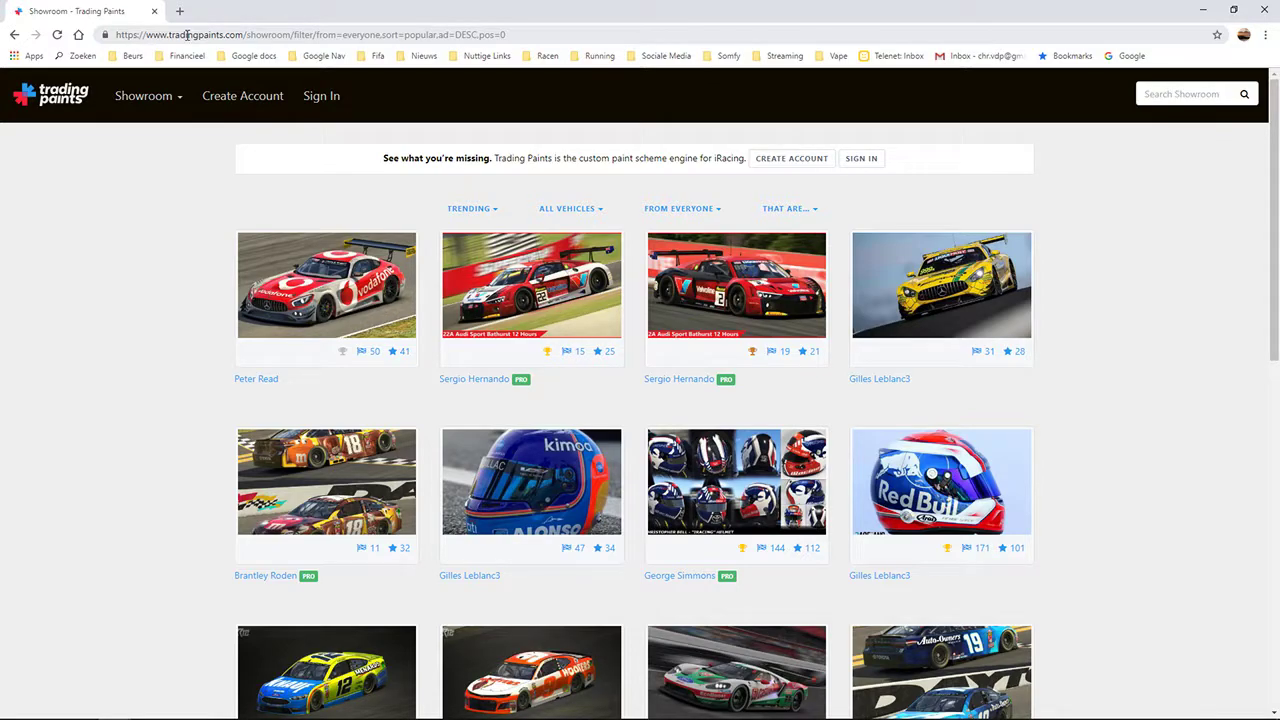
pyautogui.moveTo(105, 186)
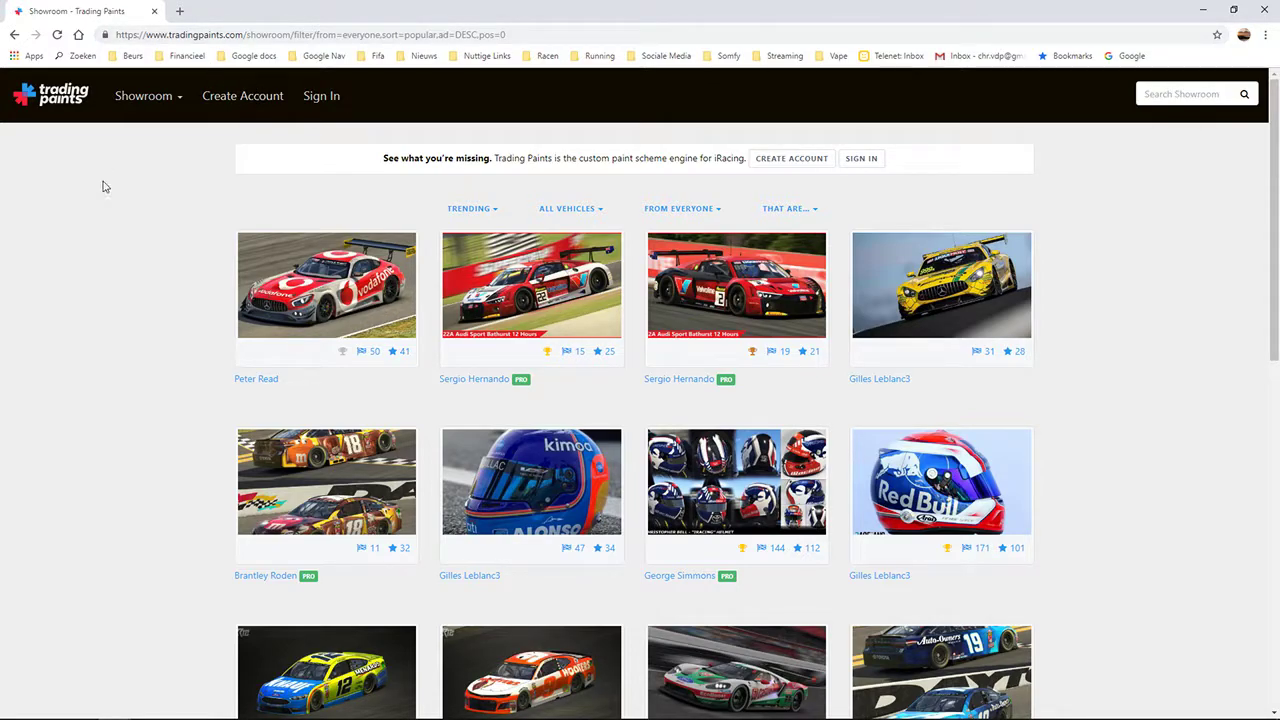
# - Open the Trading Paints Create Account form for iRacing ID, email and password
pyautogui.click(242, 95)
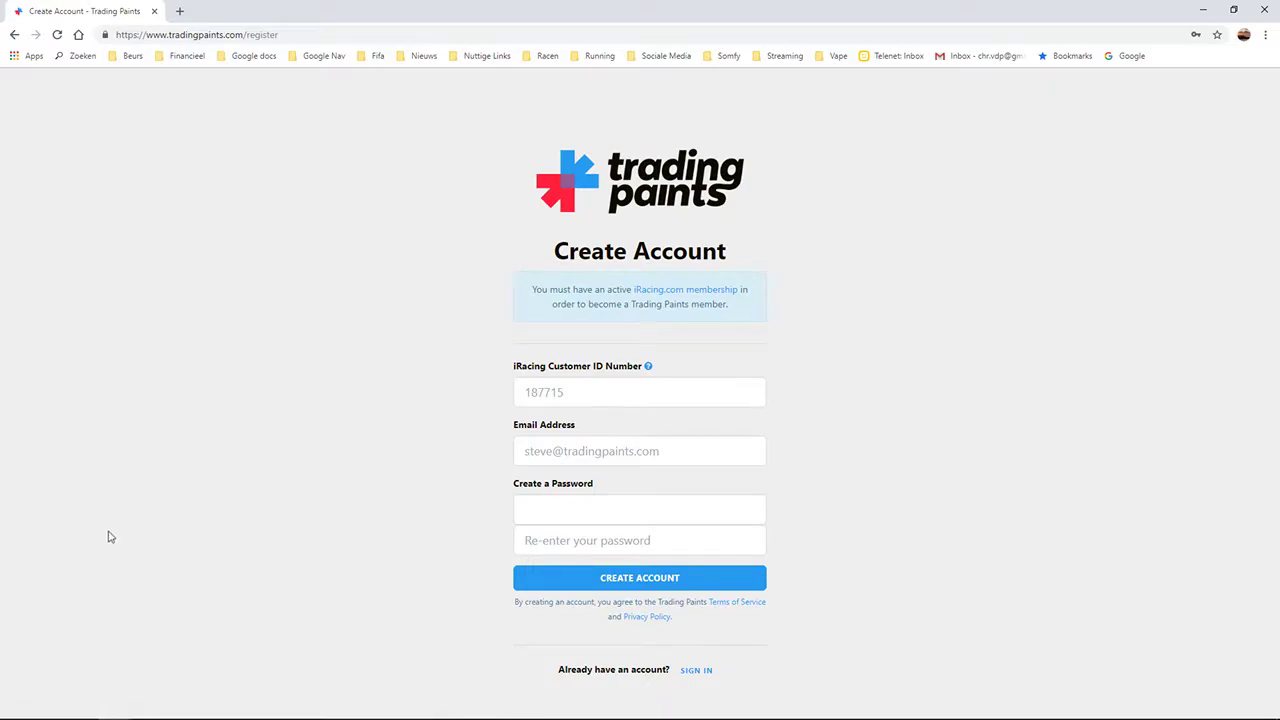
pyautogui.moveTo(107, 524)
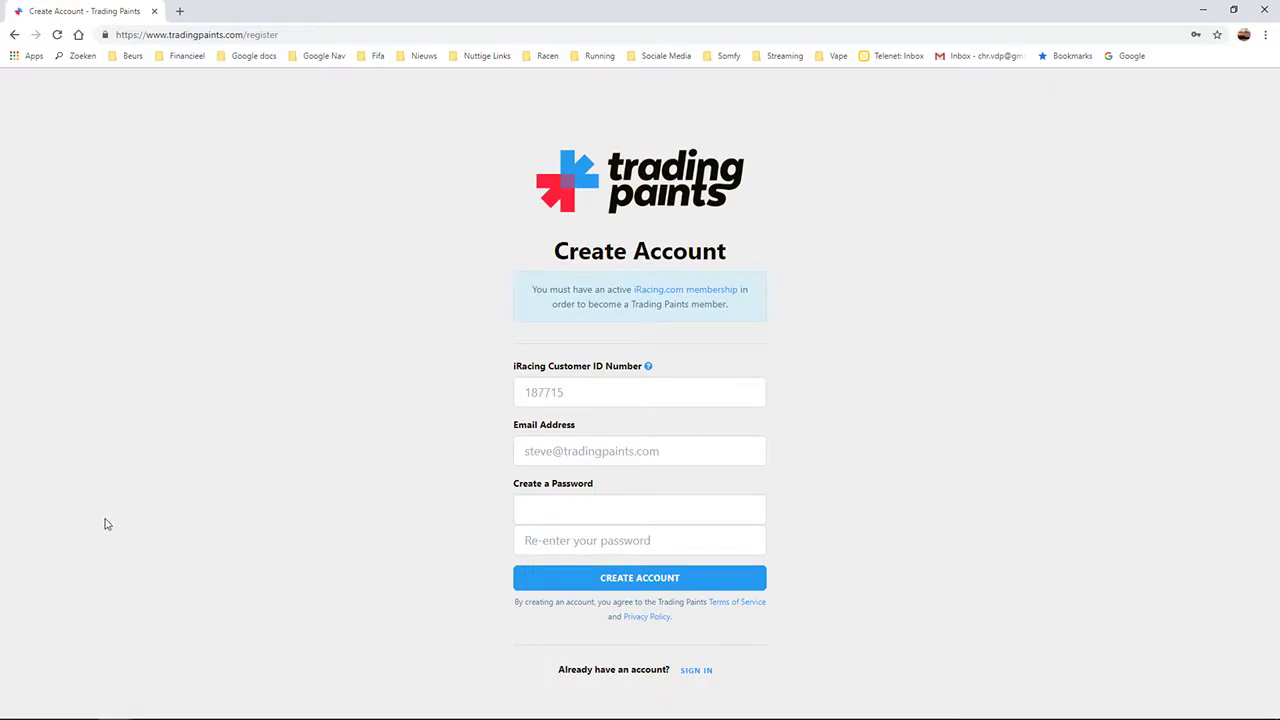
pyautogui.moveTo(568, 373)
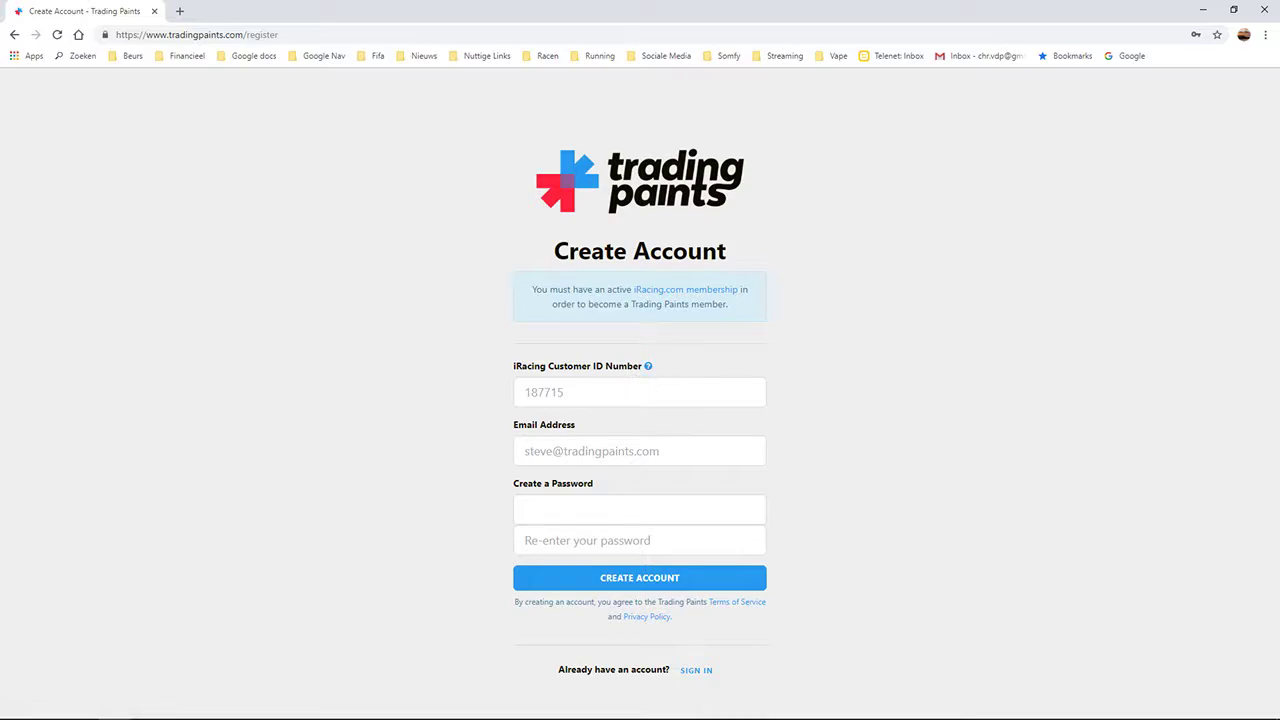
pyautogui.moveTo(489, 6)
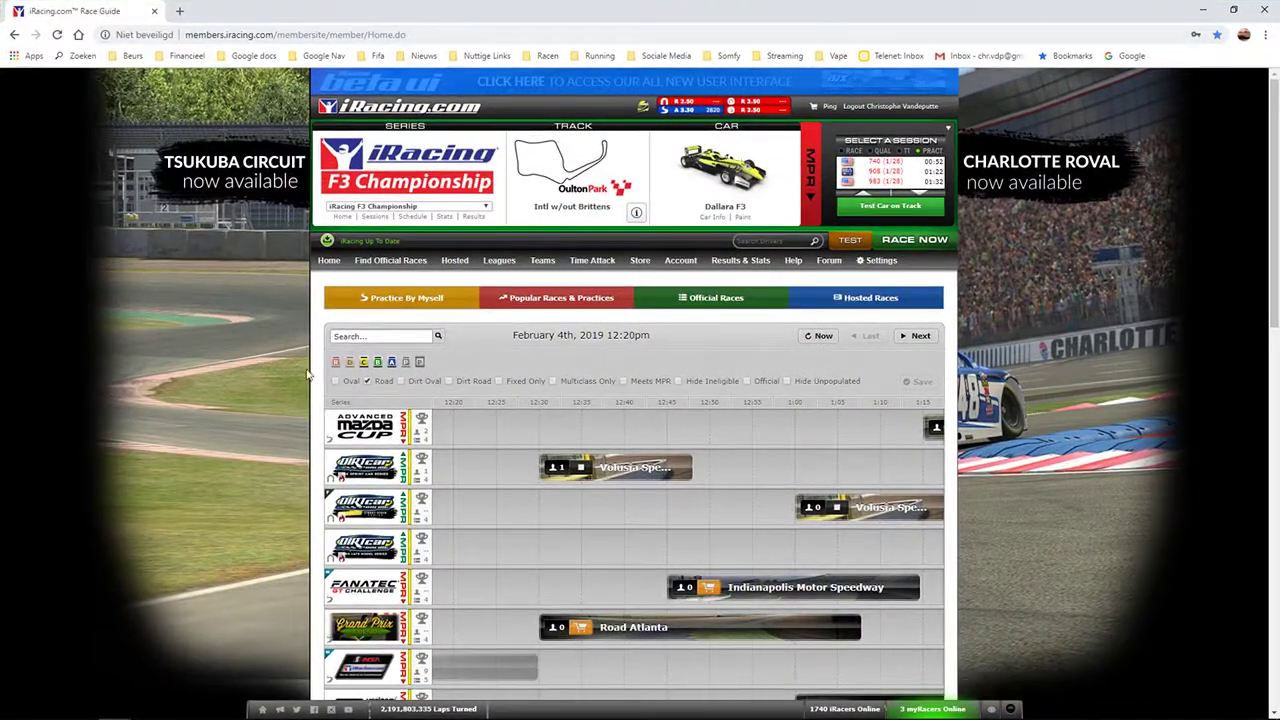
# - Show the iRacing.com Account options, including paint scheme customization
pyautogui.click(680, 260)
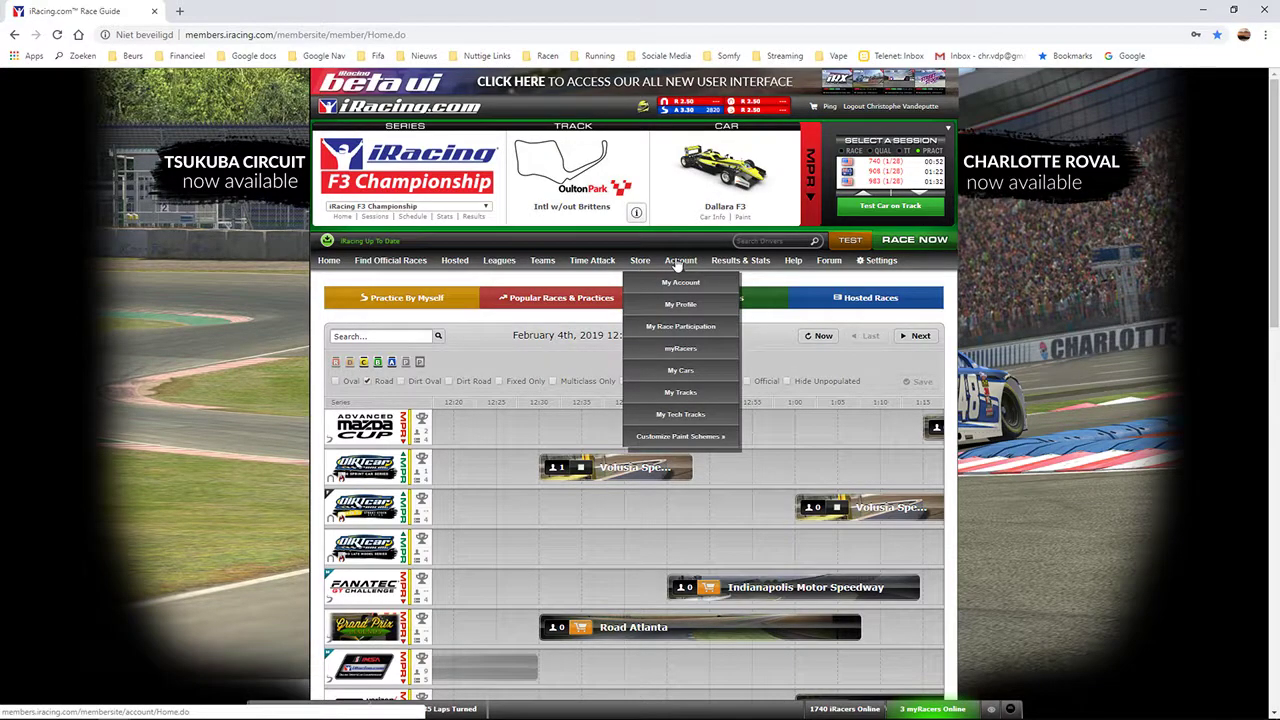
pyautogui.moveTo(680, 282)
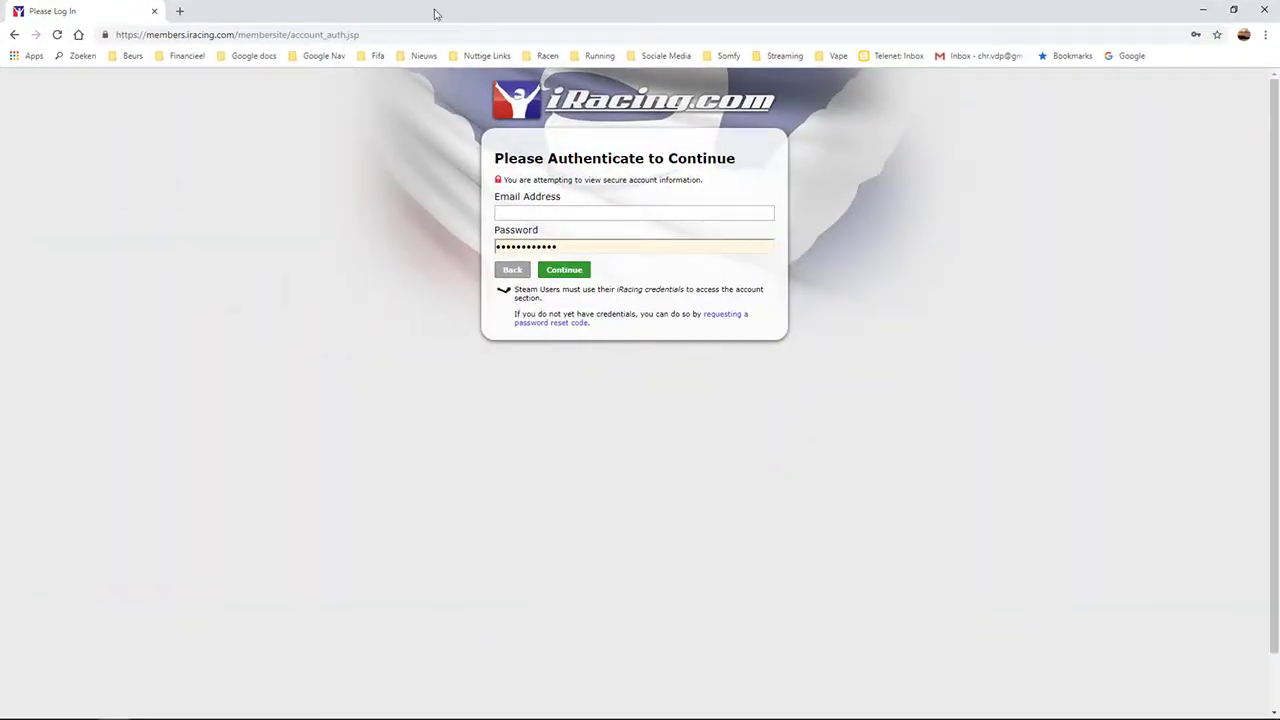
pyautogui.moveTo(480, 263)
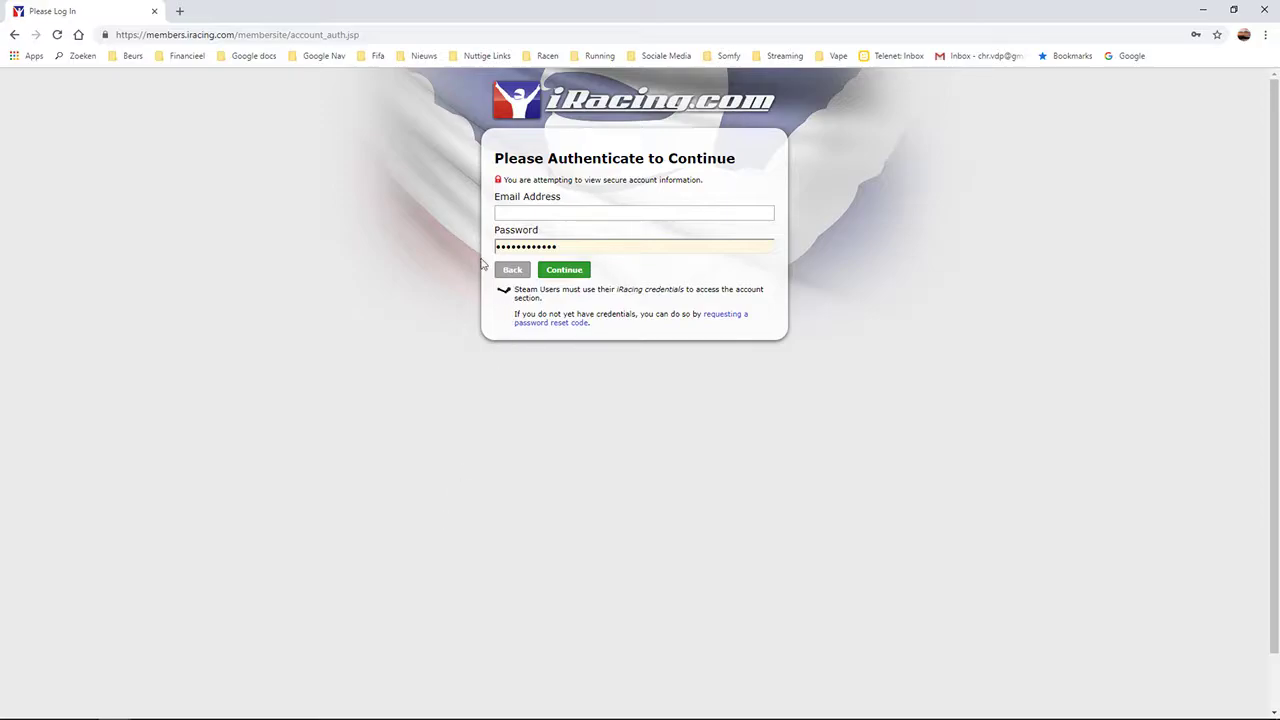
pyautogui.moveTo(323, 300)
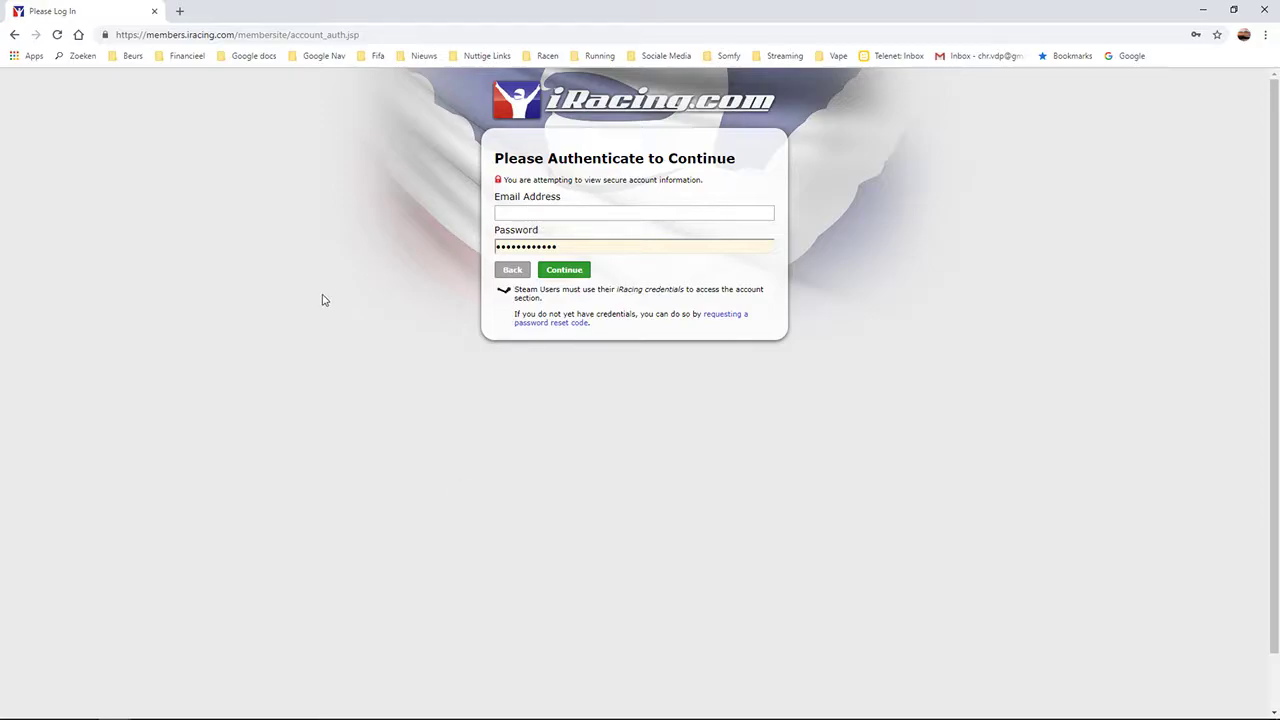
pyautogui.moveTo(341, 267)
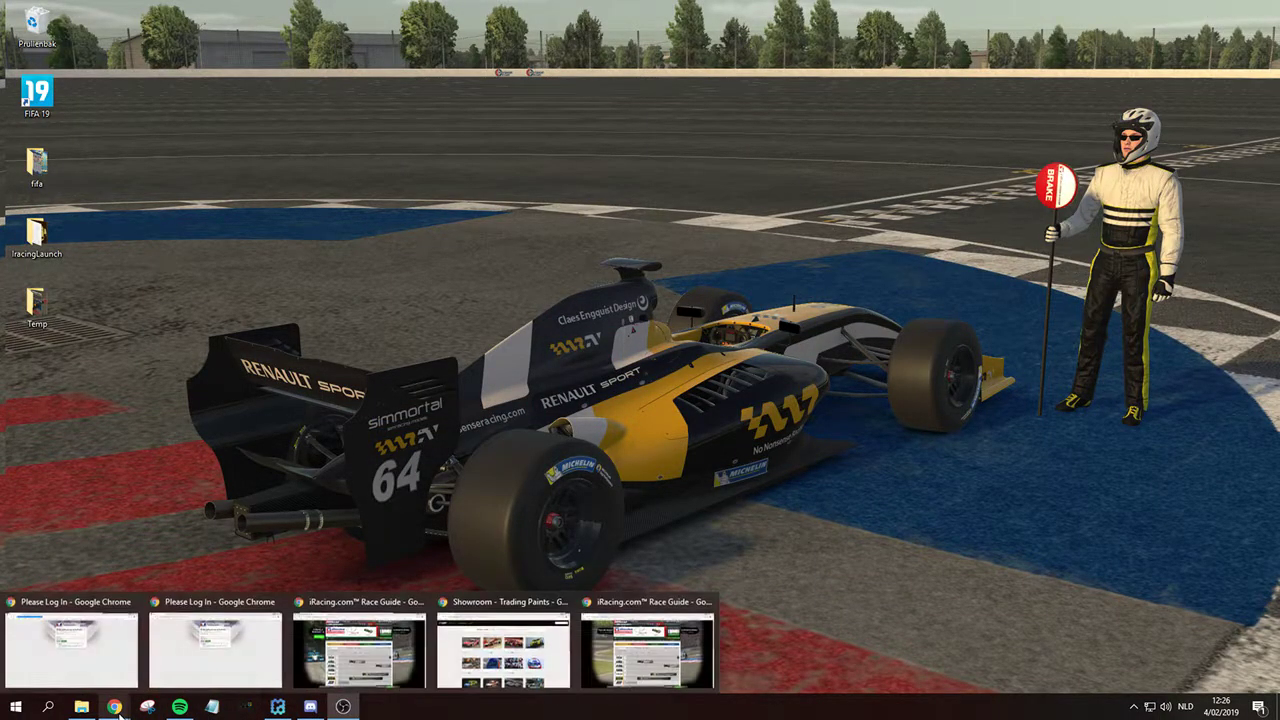
# - Return to Trading Paints, sign in, and open the My Paints car list
pyautogui.click(503, 645)
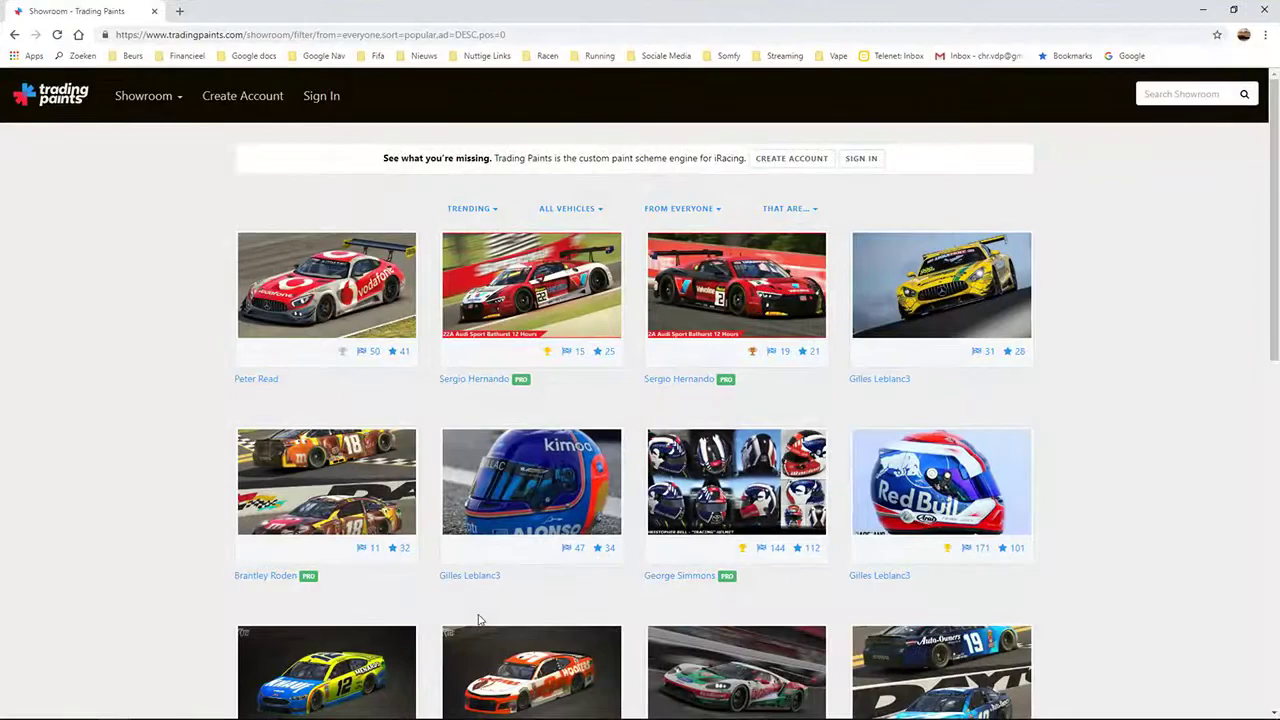
pyautogui.click(1233, 11)
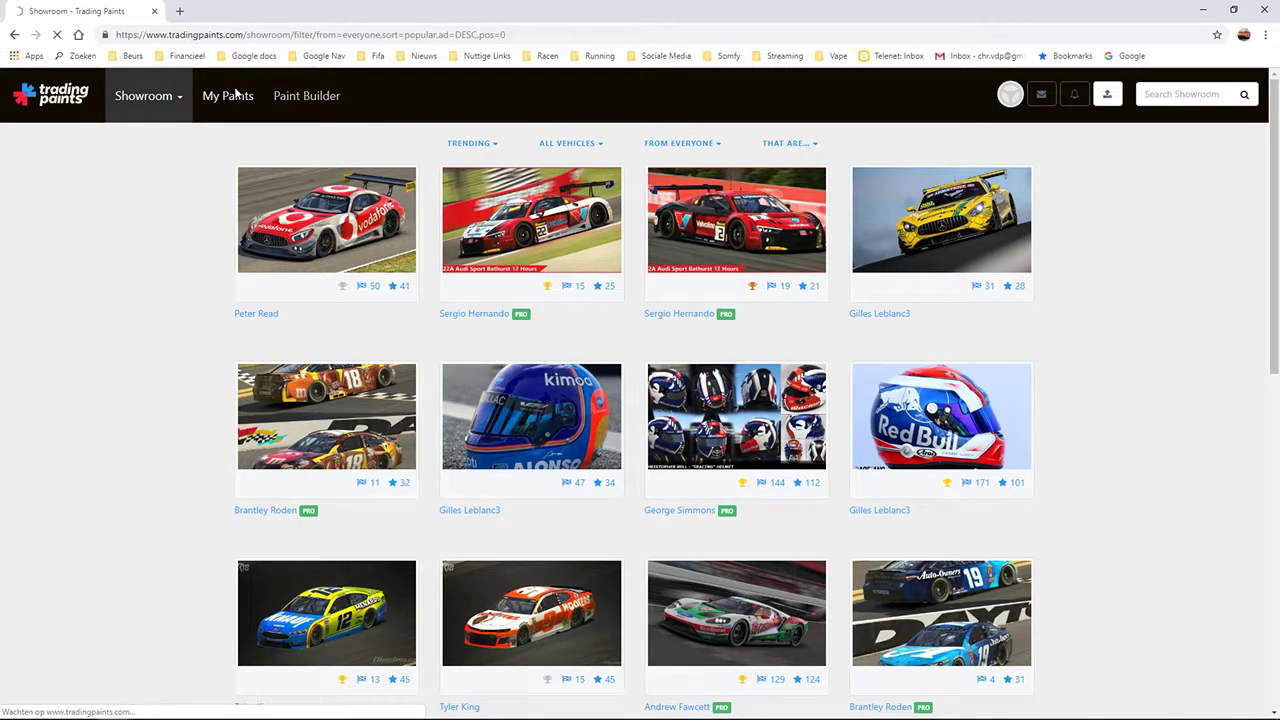
pyautogui.click(227, 95)
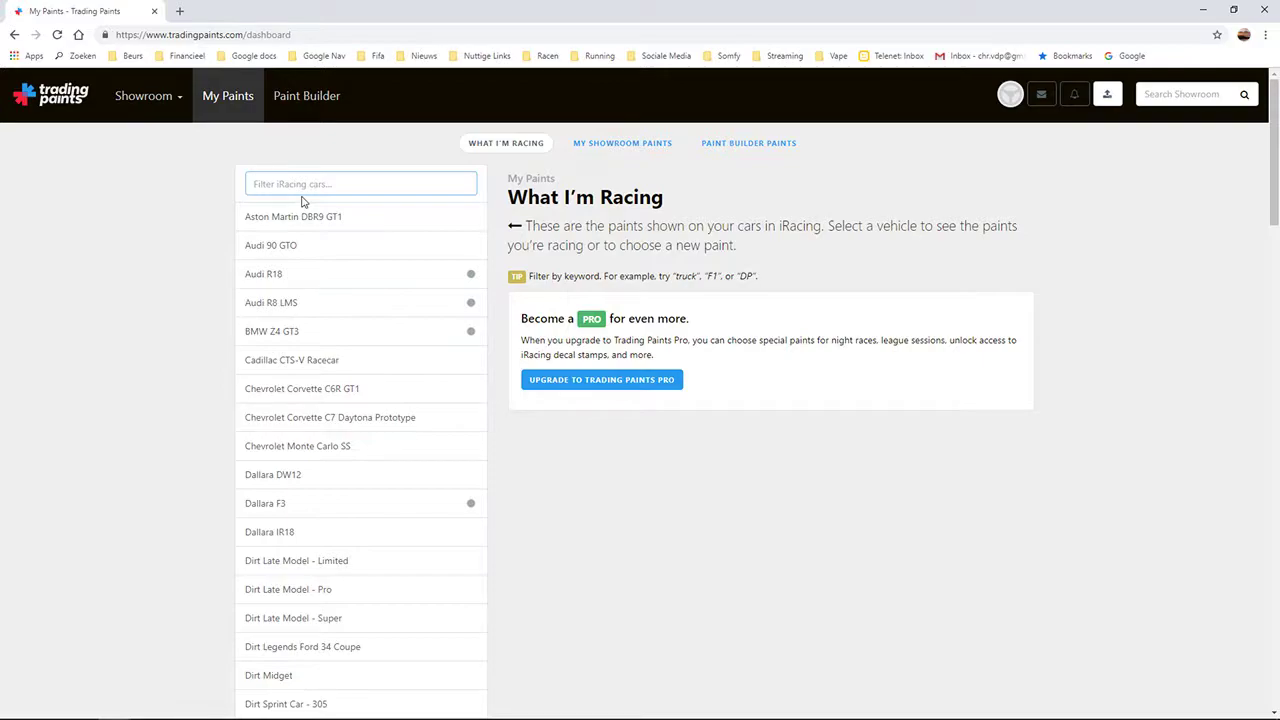
# - Filter cars by 'formula re' and open Formula Renault 3.5's paint choice options
pyautogui.write('formula r')
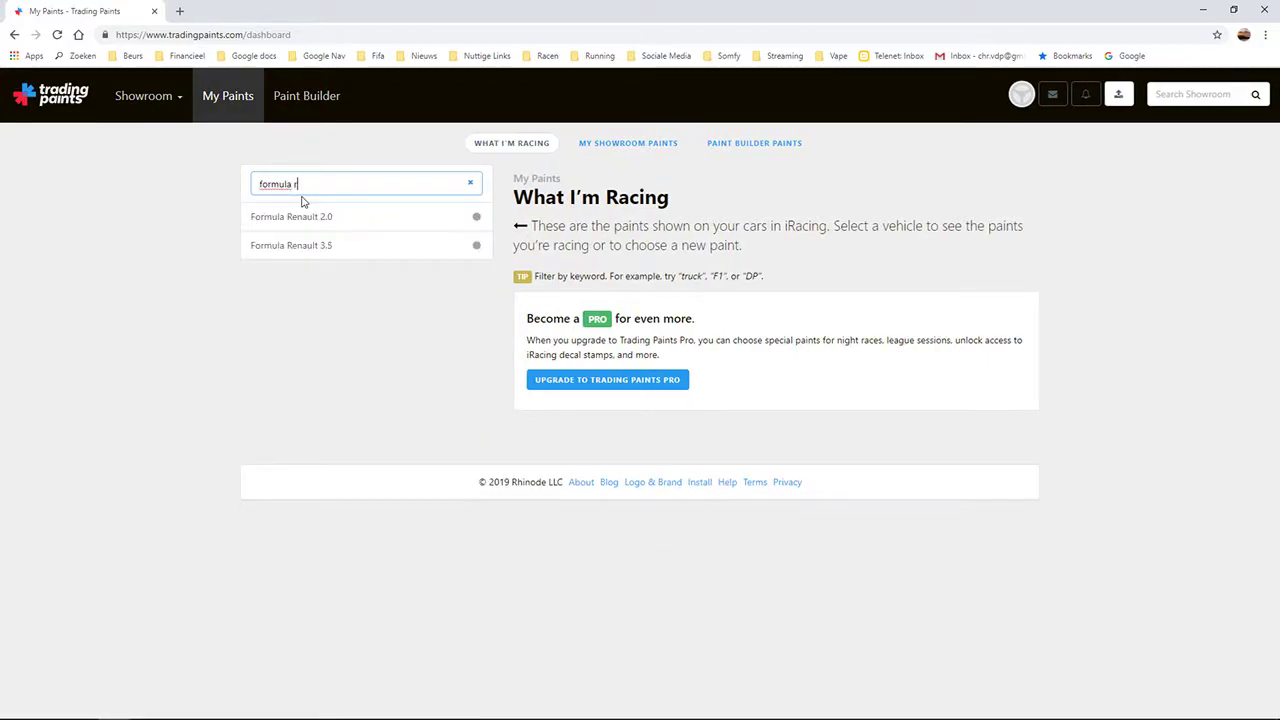
pyautogui.write('e')
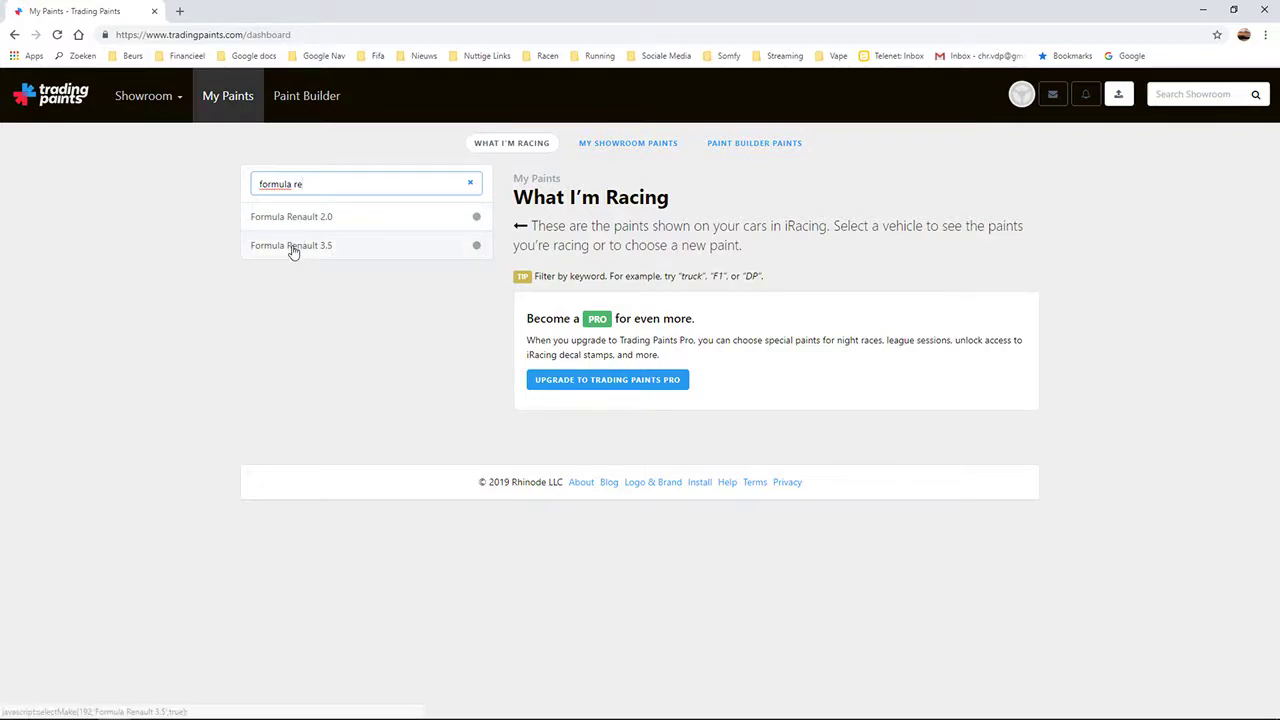
pyautogui.click(291, 245)
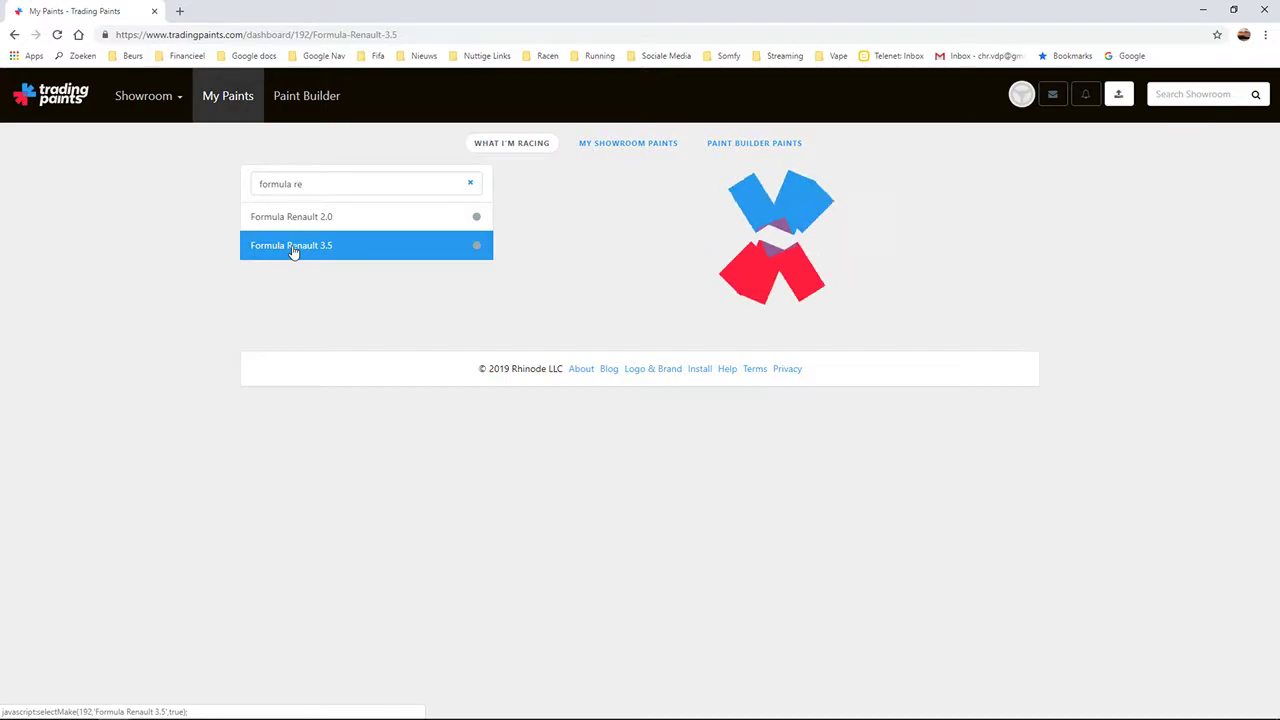
pyautogui.click(291, 245)
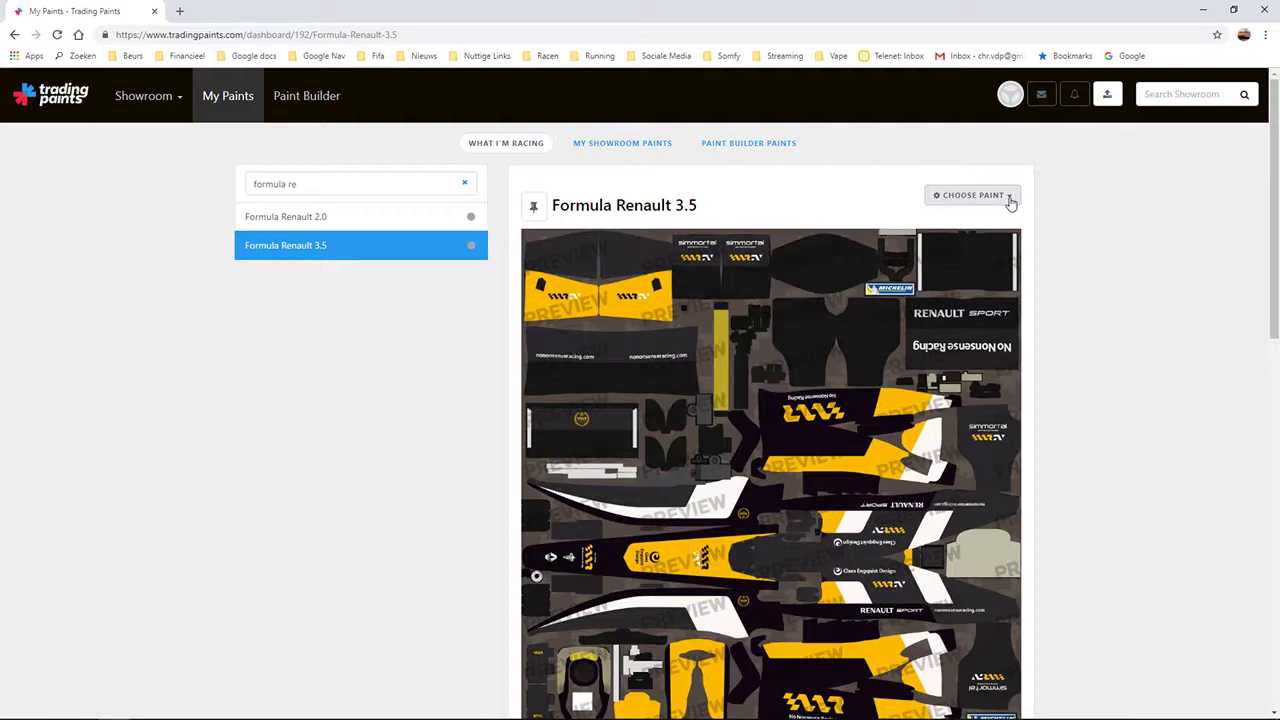
pyautogui.click(971, 195)
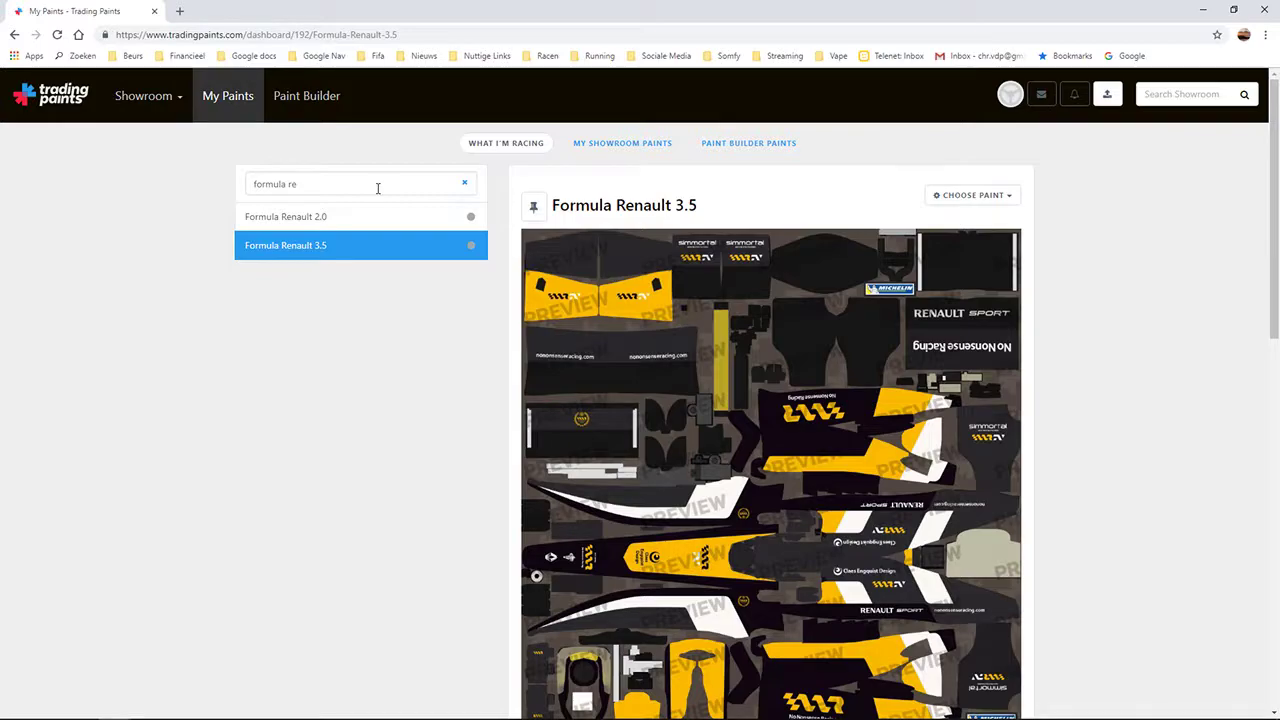
pyautogui.moveTo(100, 230)
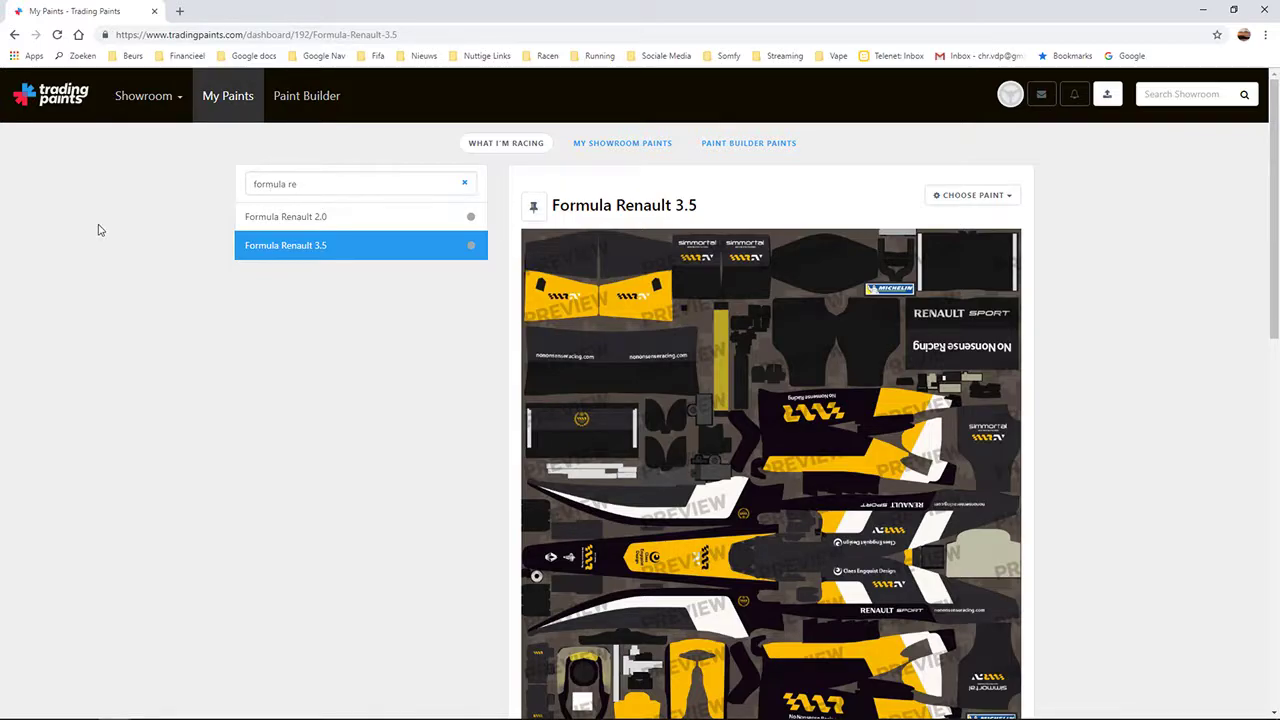
pyautogui.click(970, 195)
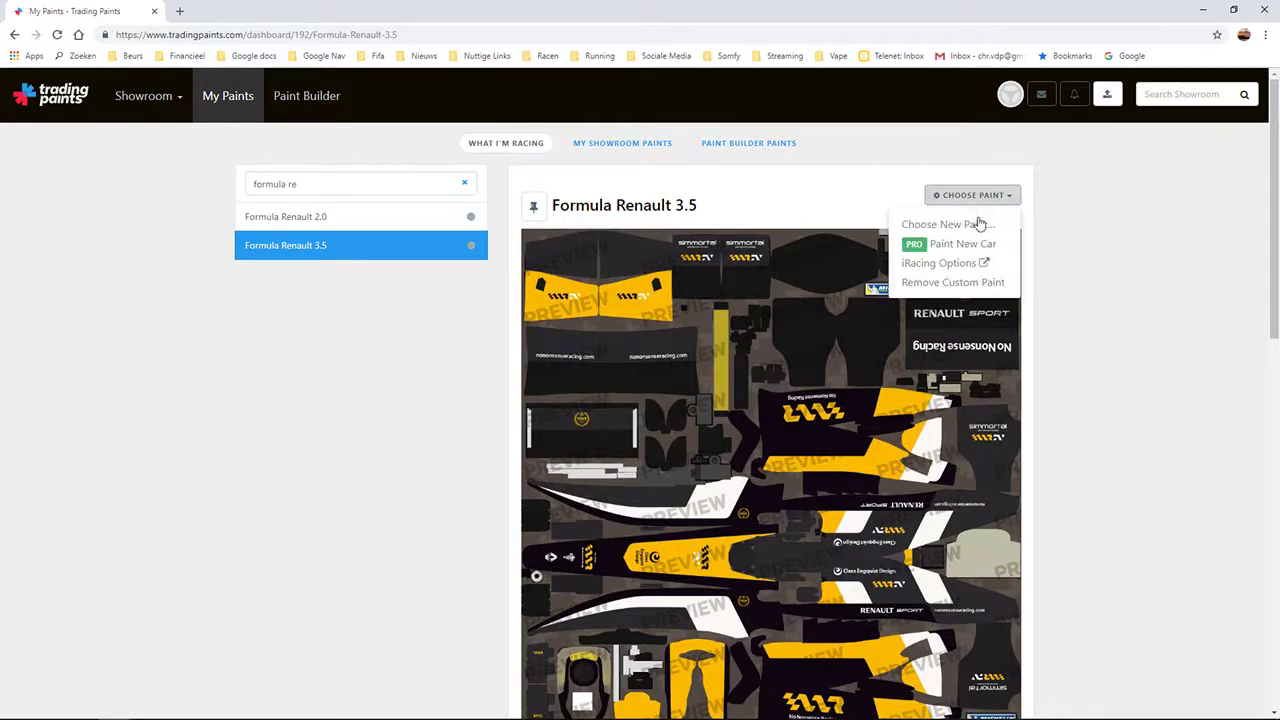
# - Choose New Paint, then Upload Personal Paint to open the formularenault35 file picker
pyautogui.click(945, 224)
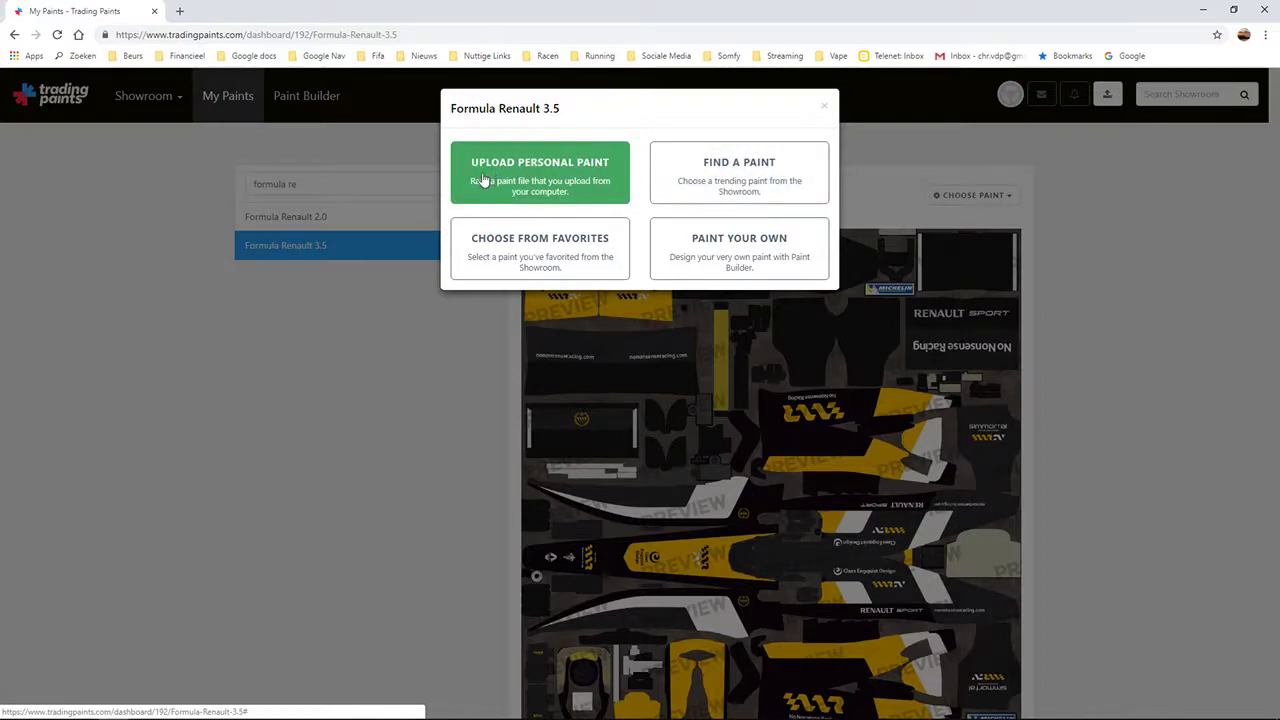
pyautogui.click(539, 171)
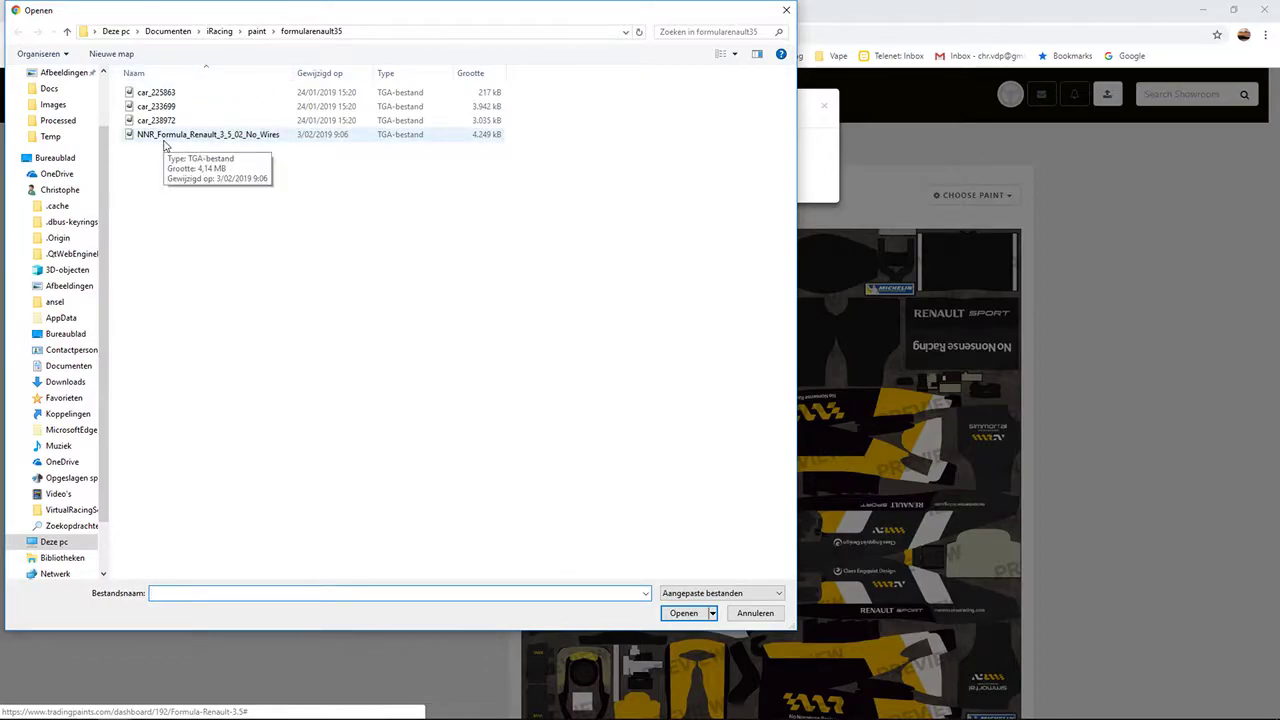
# - Select NNR_Formula_Renault_3_5_02_No_Wires and open it for upload
pyautogui.click(208, 134)
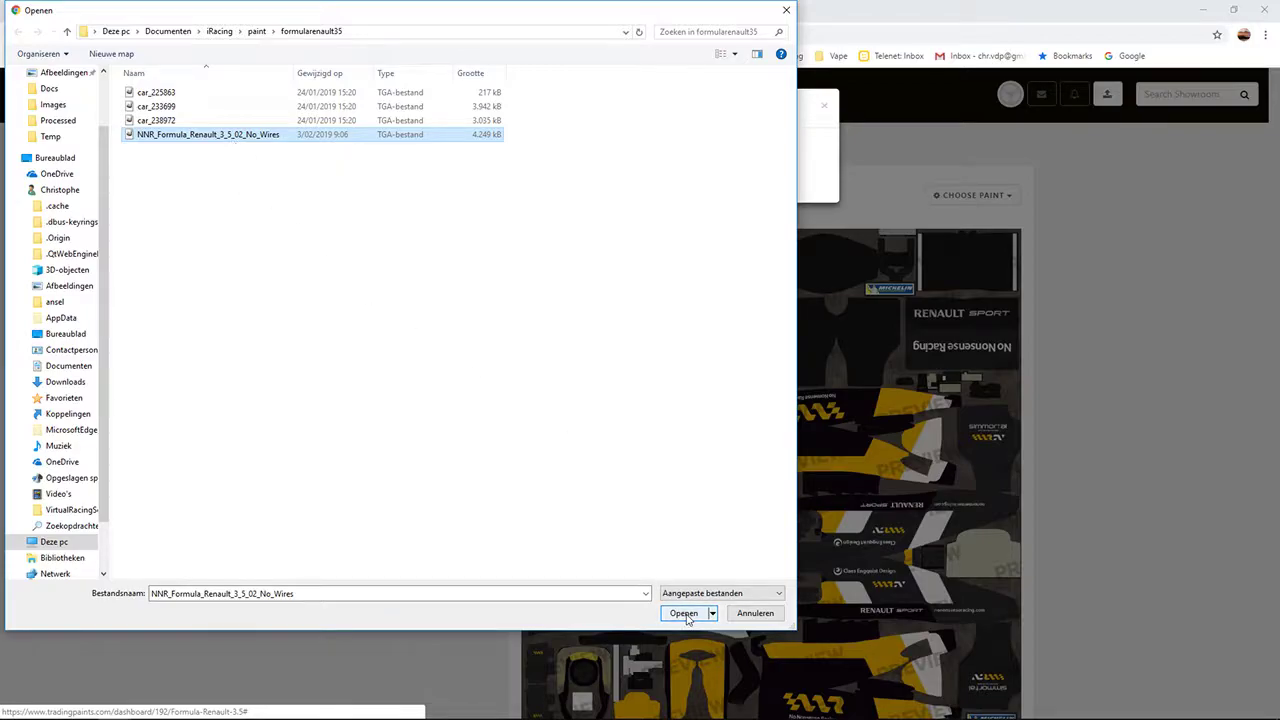
pyautogui.click(684, 613)
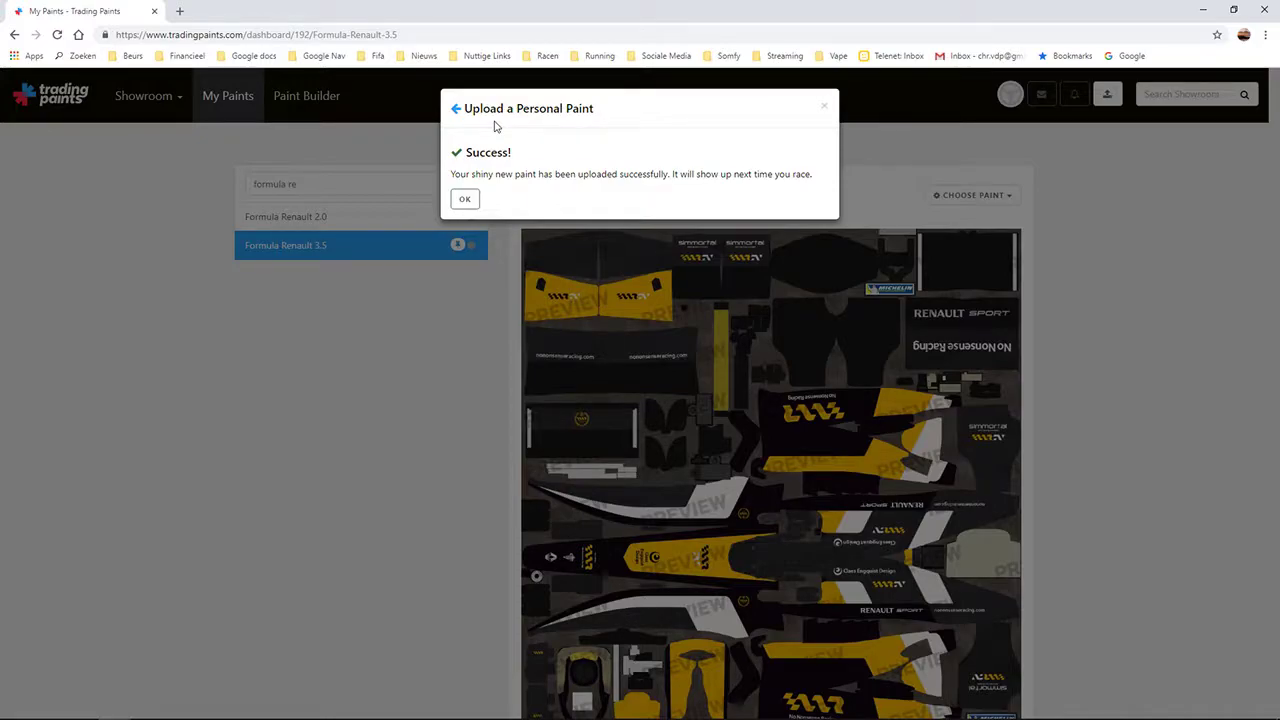
# - Dismiss the Upload a Personal Paint success dialog with OK
pyautogui.click(464, 199)
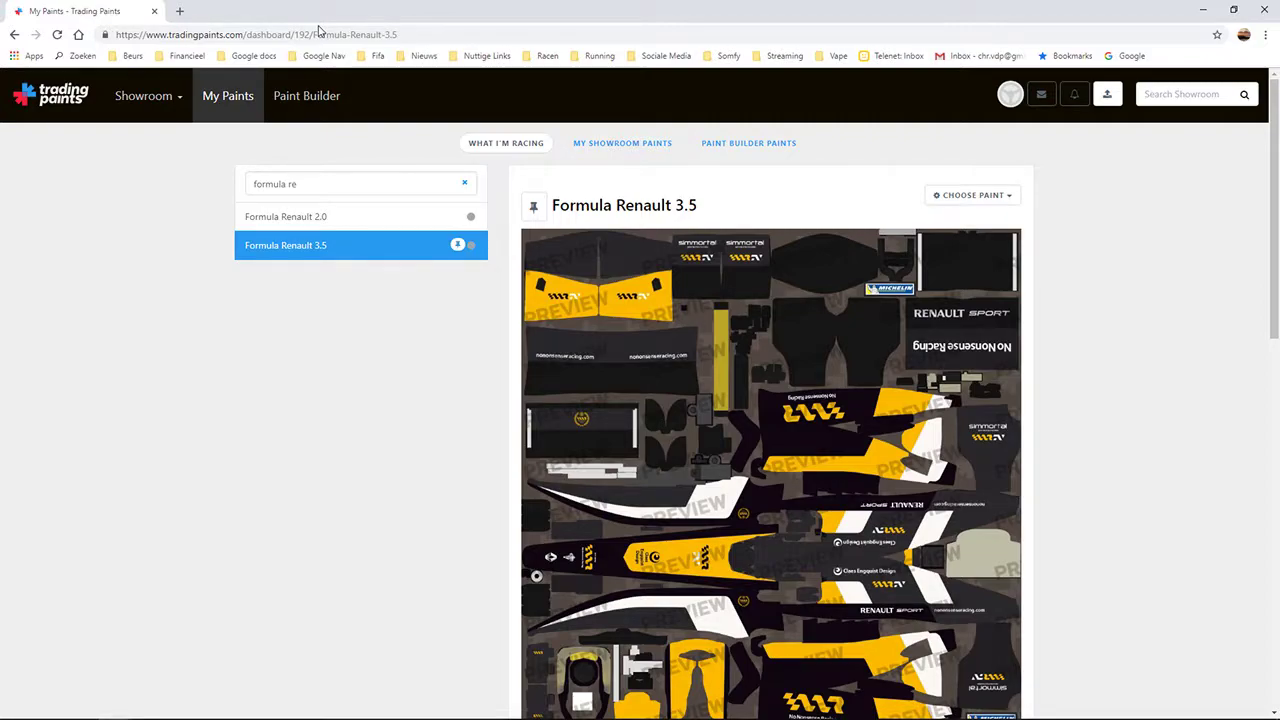
pyautogui.moveTo(707, 411)
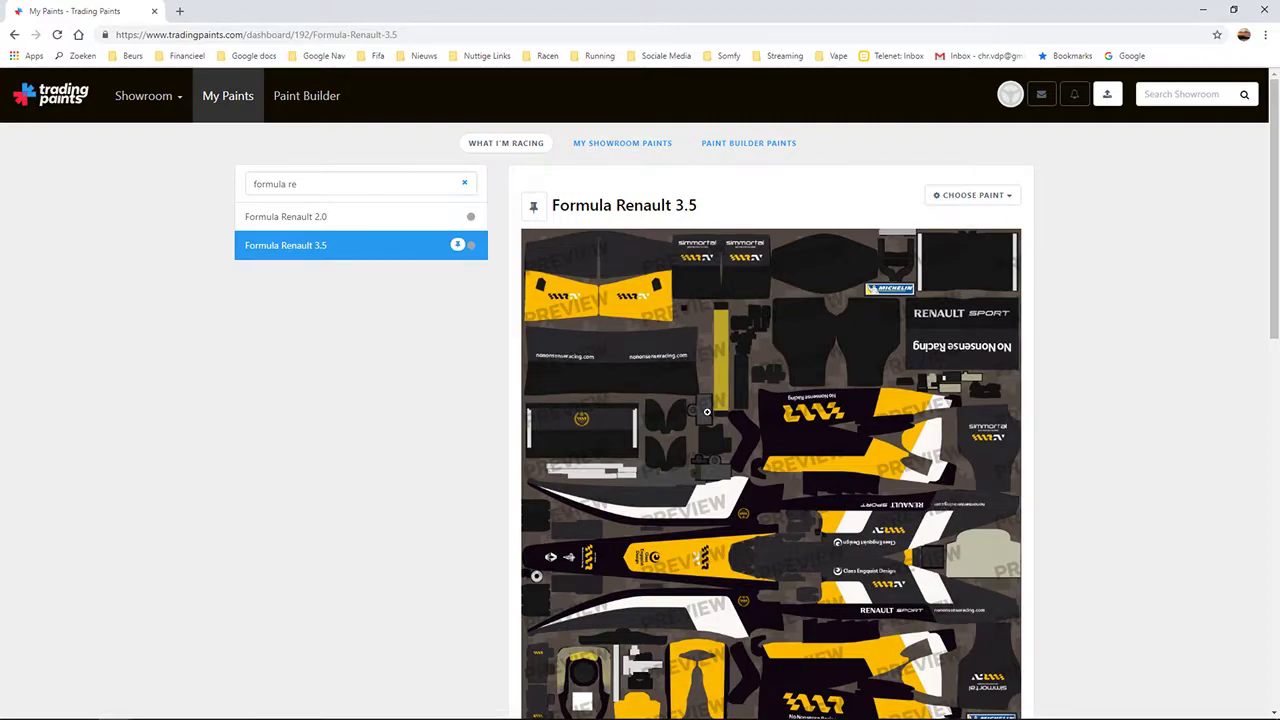
pyautogui.moveTo(690, 411)
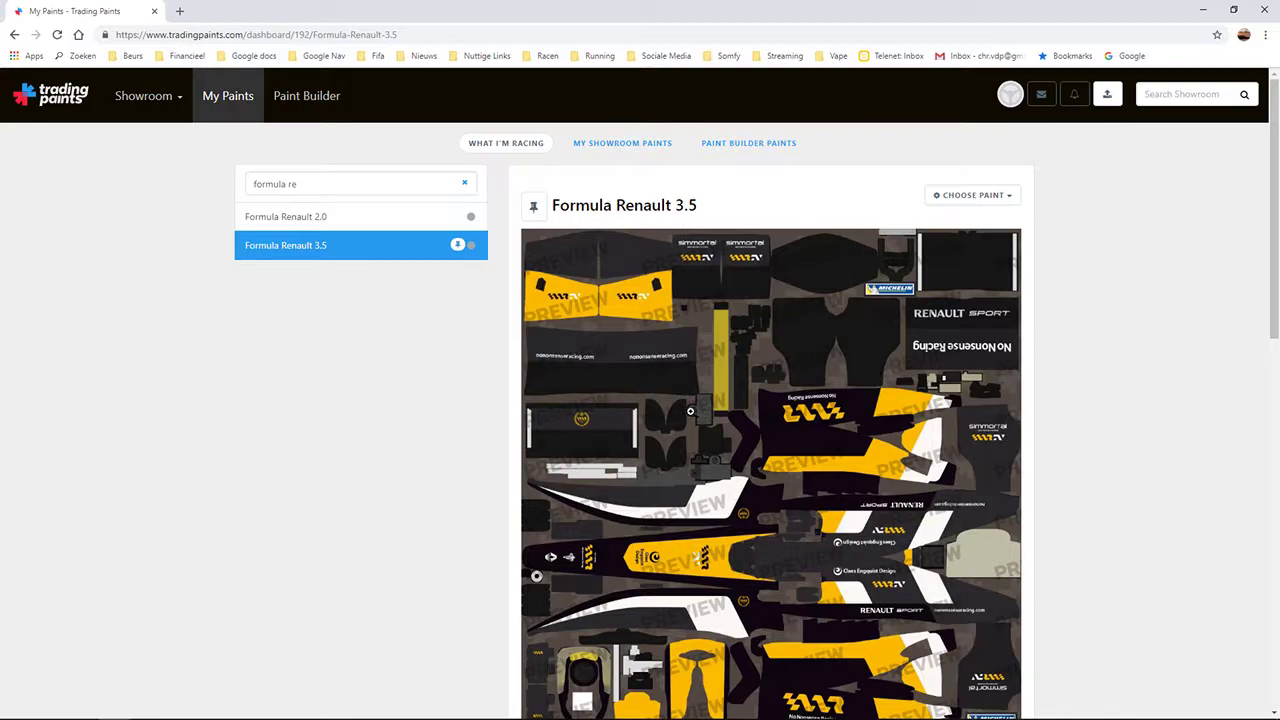
pyautogui.moveTo(685, 411)
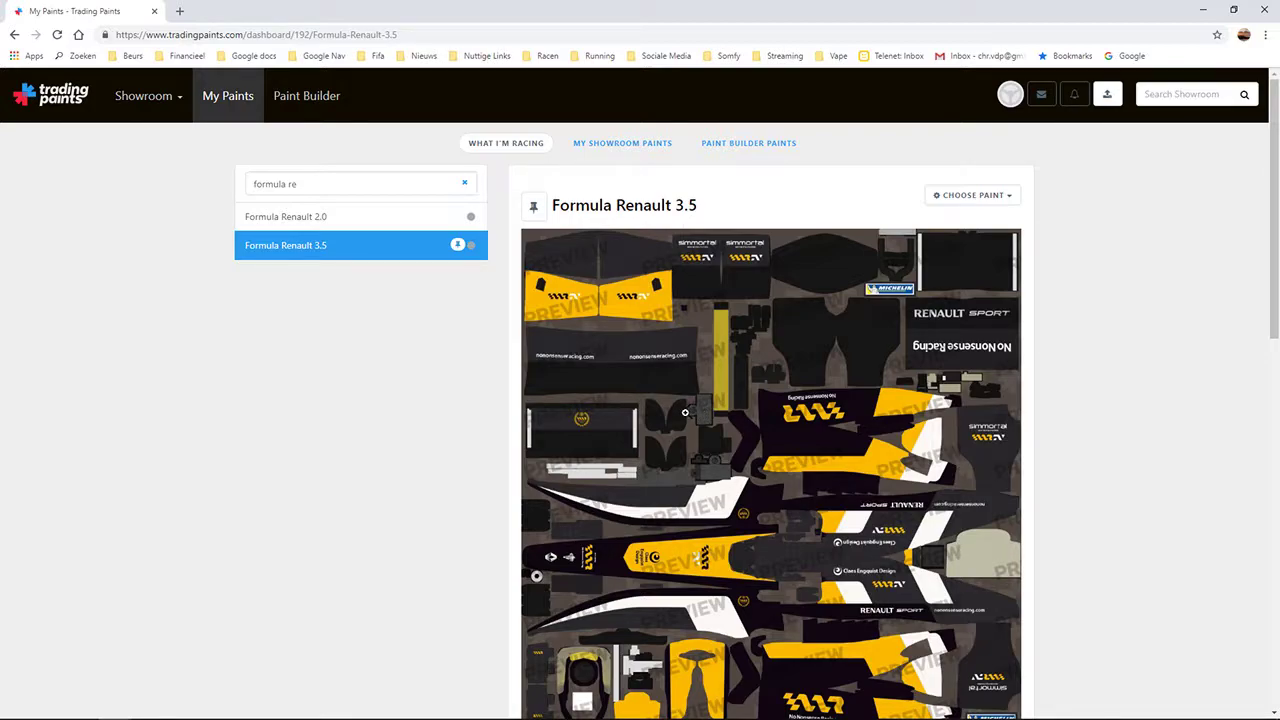
pyautogui.moveTo(662, 425)
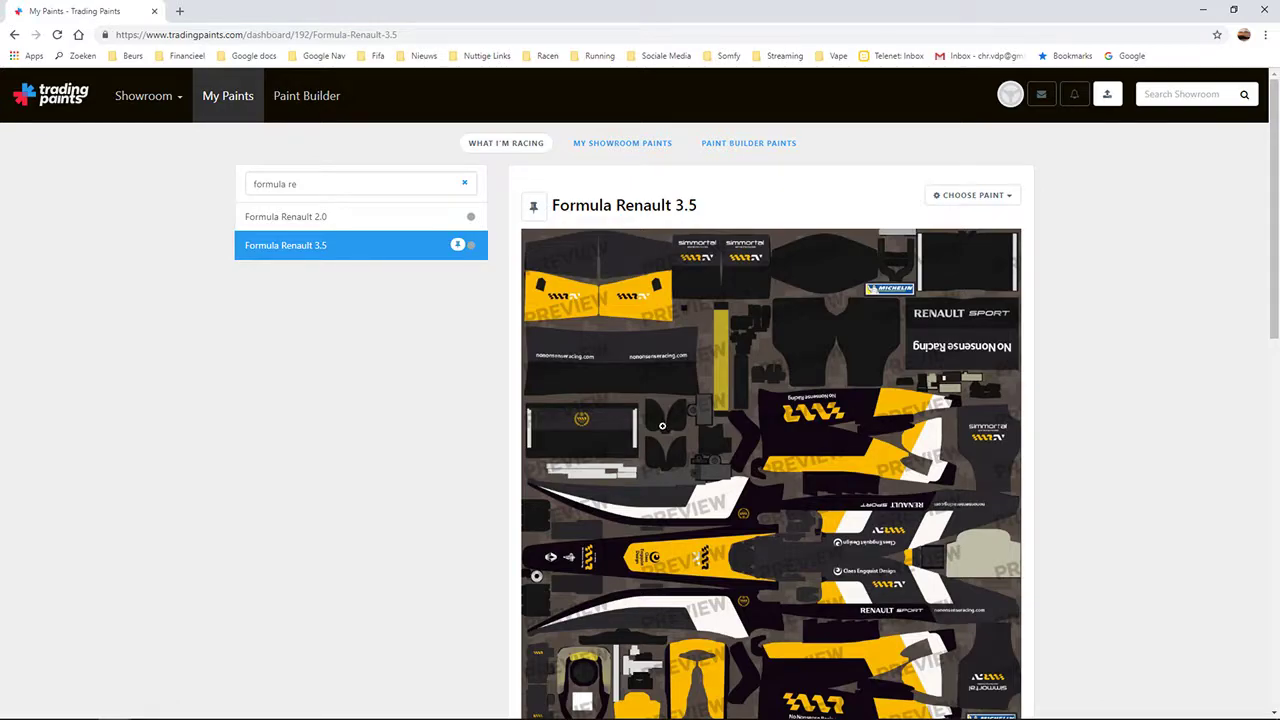